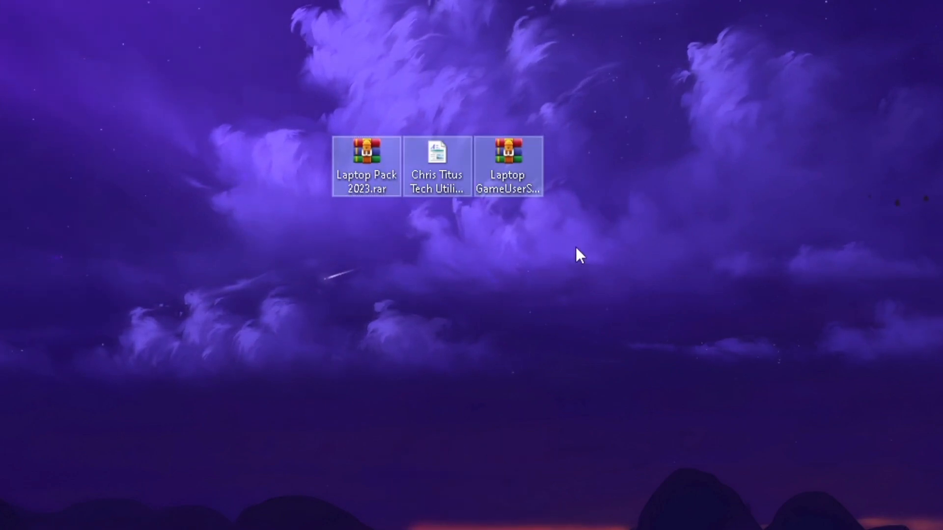
- Open the Chris Titus Tech Utility Code document from the downloaded files
{"action": "left_click", "coordinate": [437, 150]}
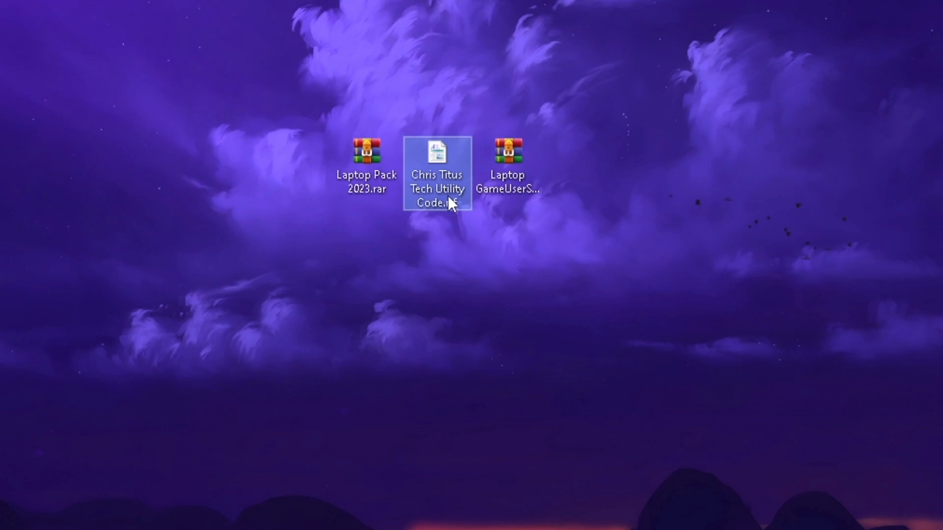
{"action": "left_click", "coordinate": [507, 150]}
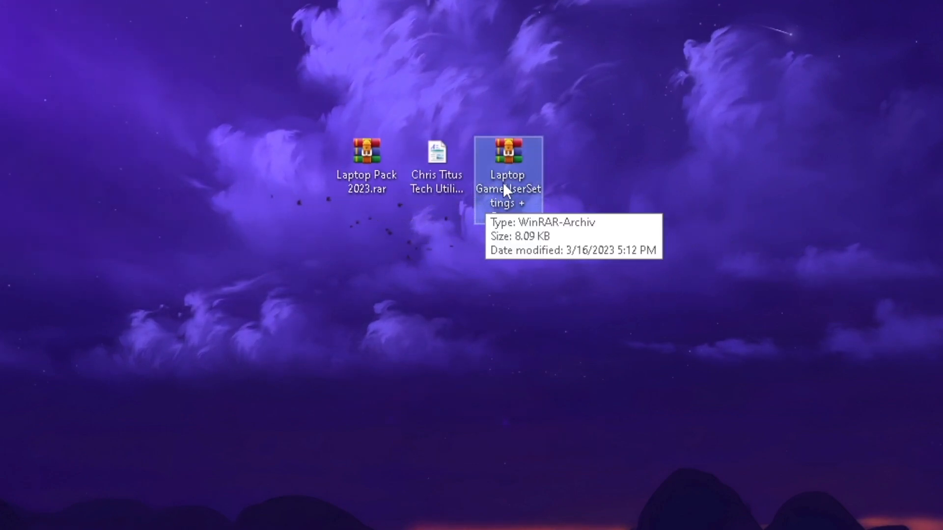
{"action": "mouse_move", "coordinate": [504, 176]}
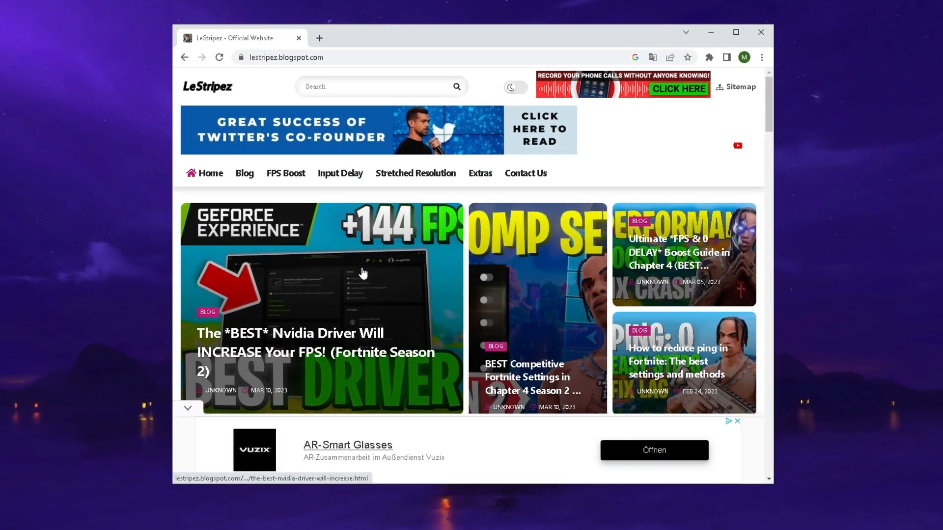
{"action": "scroll", "scroll_direction": "down", "scroll_amount": 3}
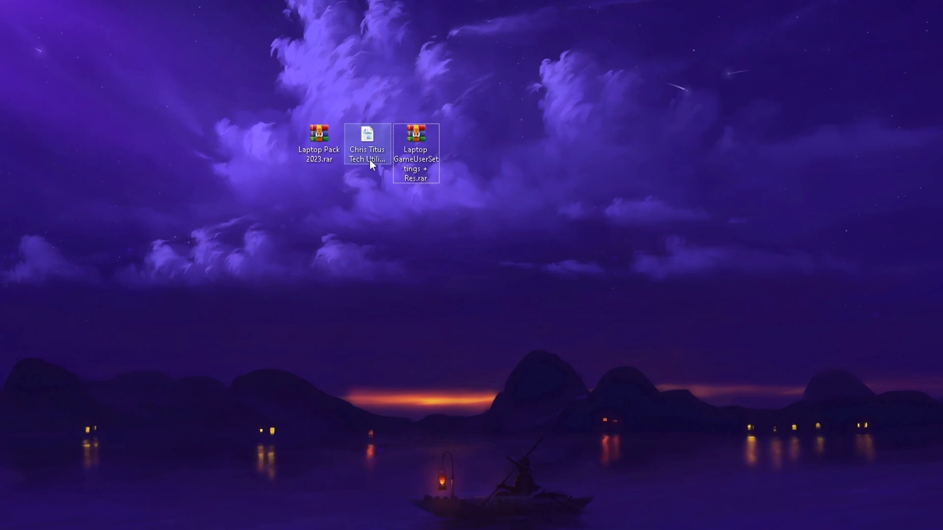
{"action": "mouse_move", "coordinate": [367, 142]}
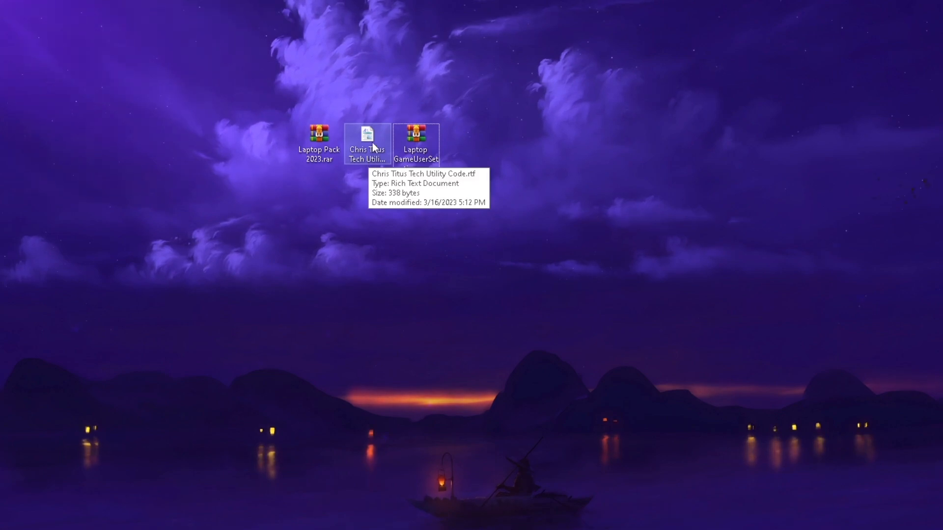
{"action": "double_click", "coordinate": [367, 144]}
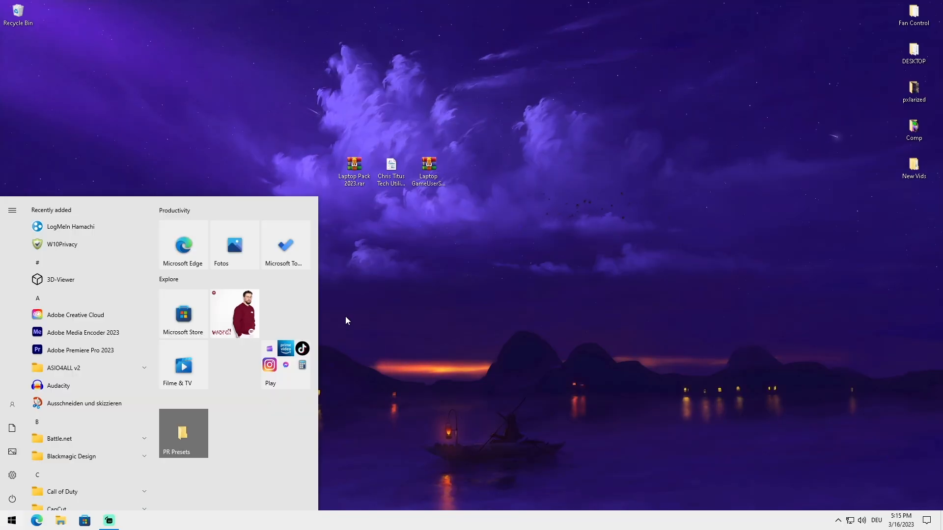
- Launch Windows PowerShell as administrator from the Start menu search
{"action": "type", "text": "powershe"}
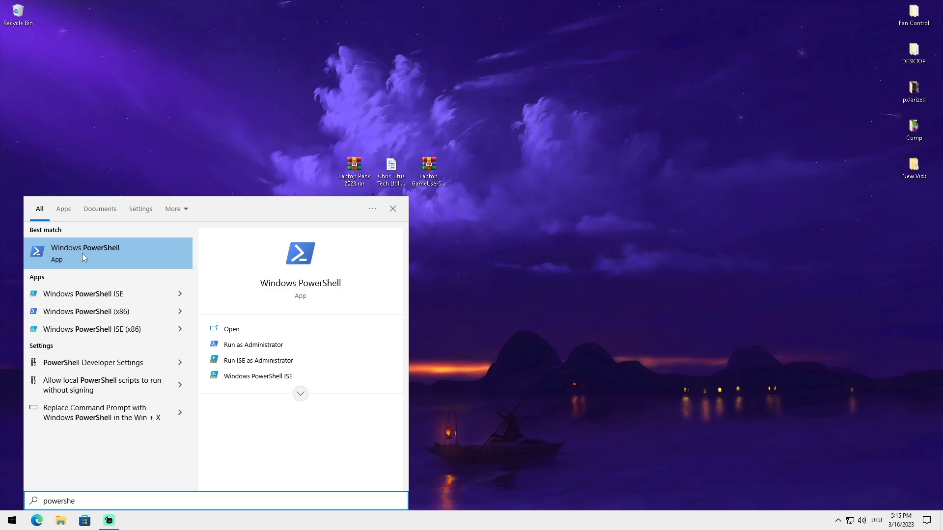
{"action": "right_click", "coordinate": [85, 253]}
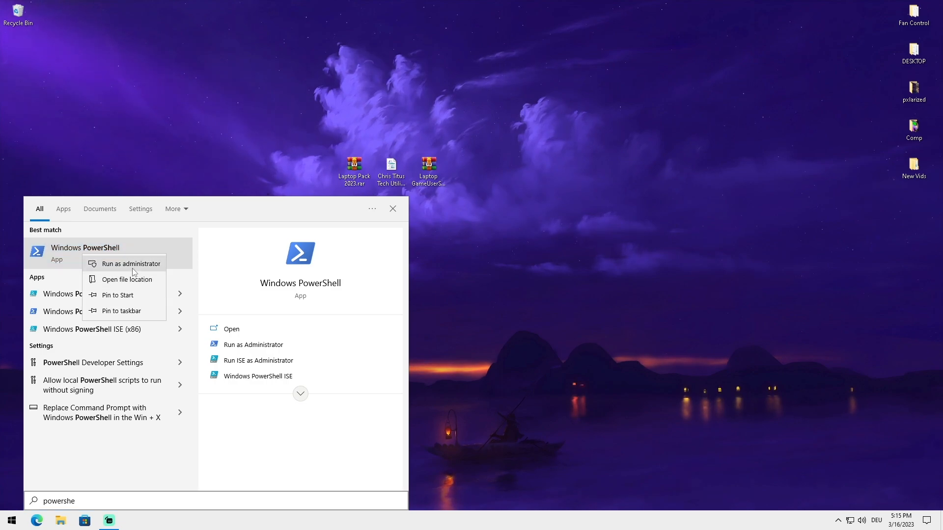
{"action": "left_click", "coordinate": [125, 264]}
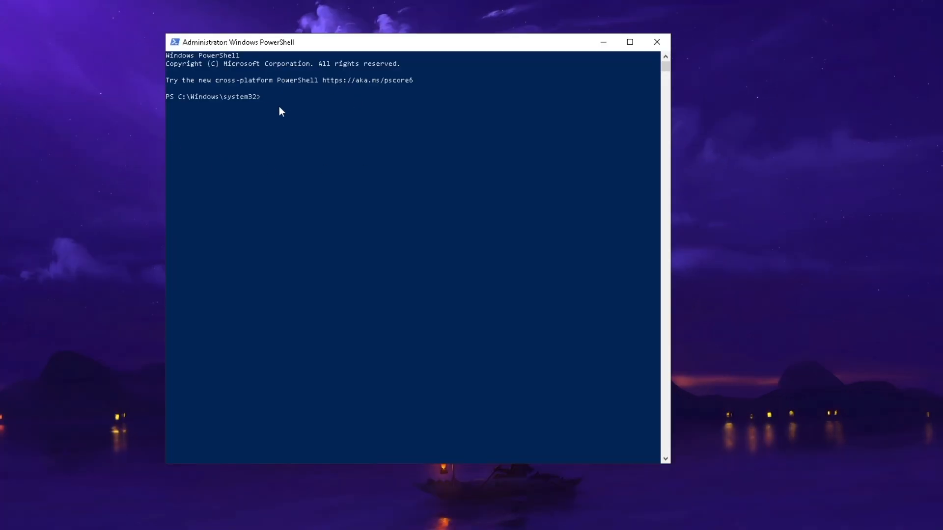
{"action": "type", "text": "iwr -useb https://christitus.com/win | iex"}
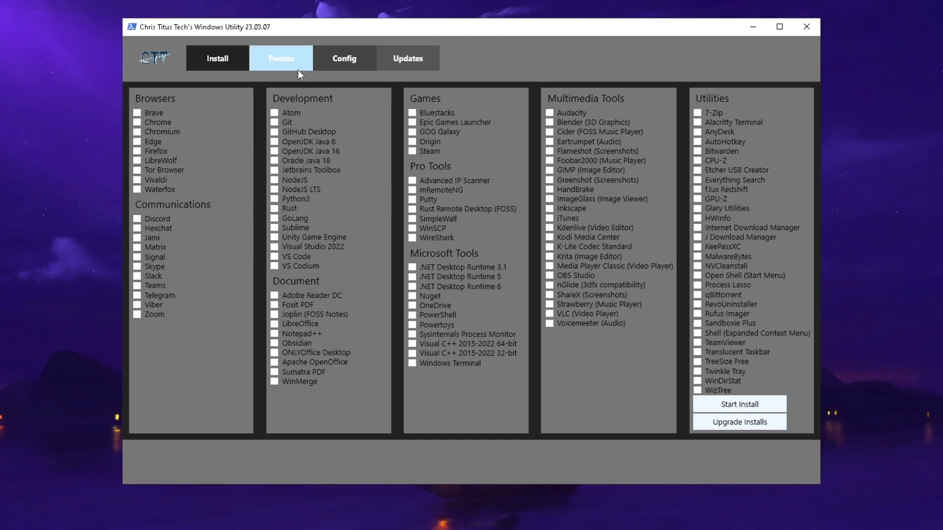
- Apply the recommended laptop tweaks with Disable Telemetry unticked
{"action": "left_click", "coordinate": [280, 58]}
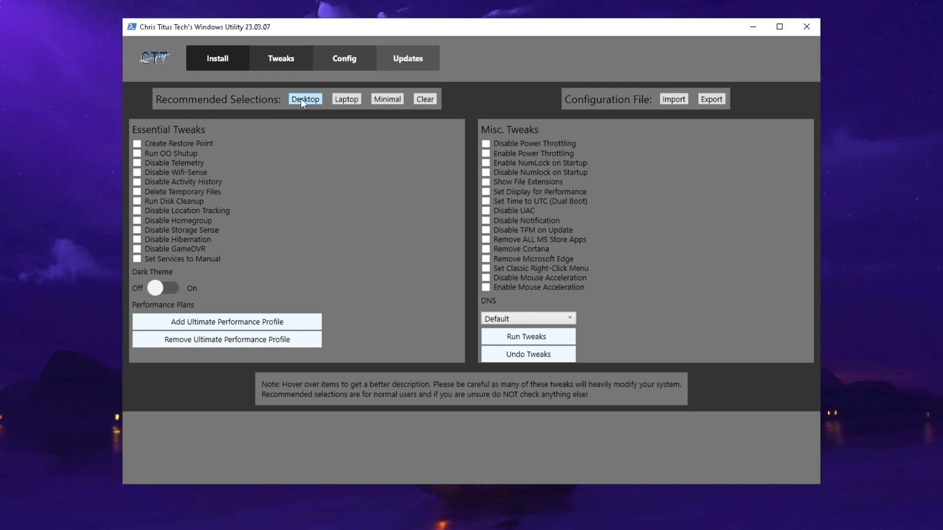
{"action": "mouse_move", "coordinate": [227, 136]}
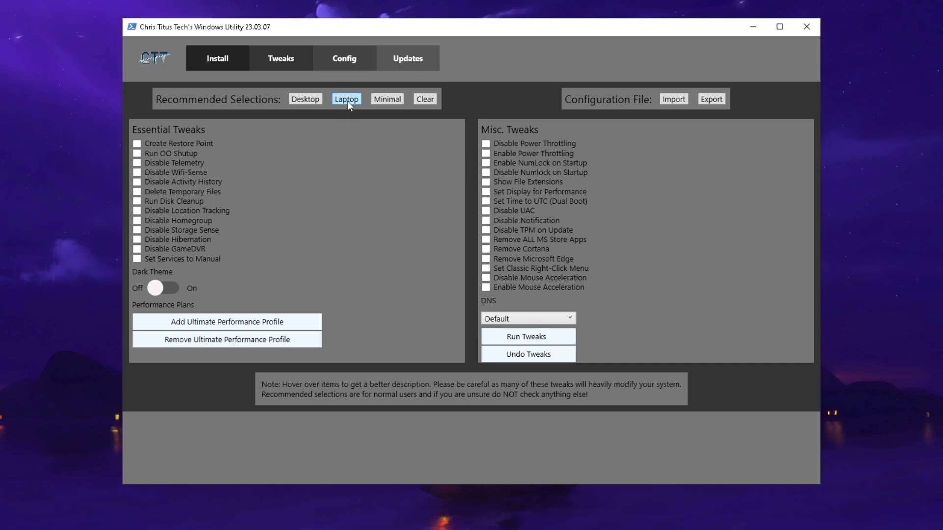
{"action": "left_click", "coordinate": [346, 98]}
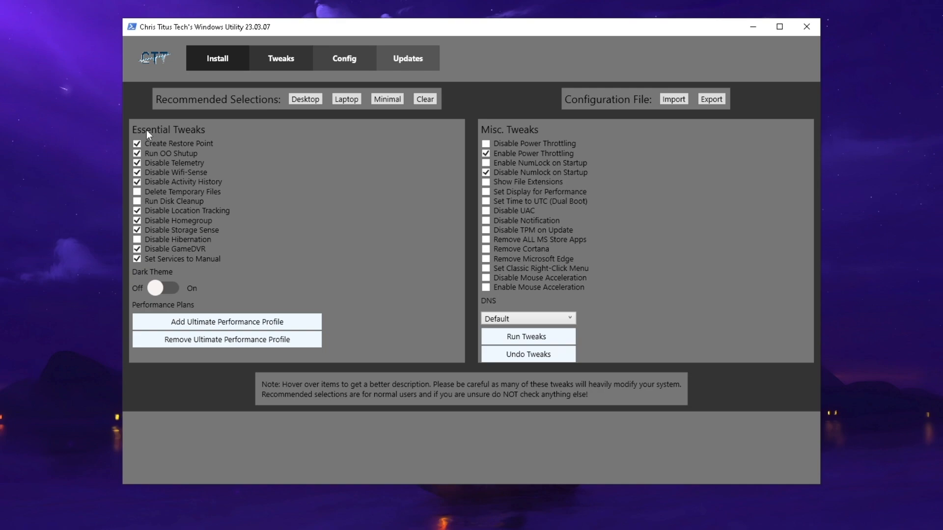
{"action": "mouse_move", "coordinate": [178, 143]}
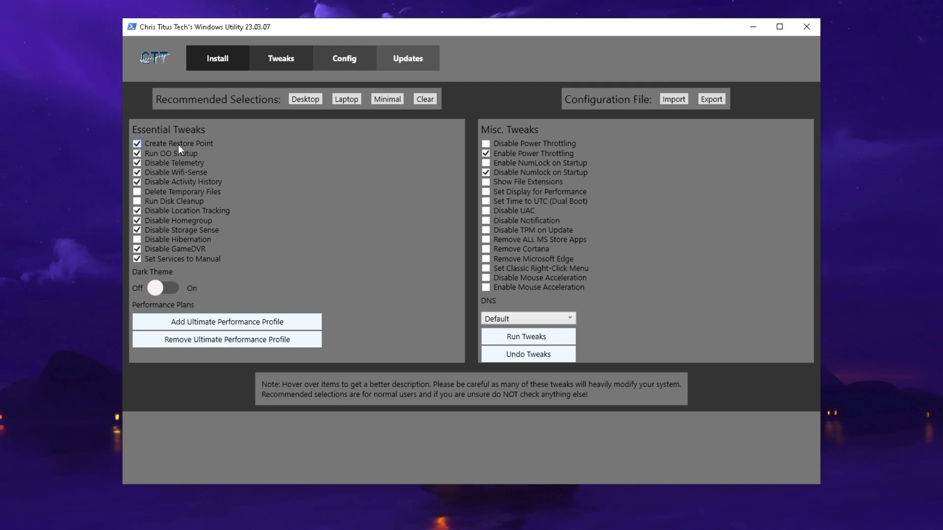
{"action": "mouse_move", "coordinate": [181, 143]}
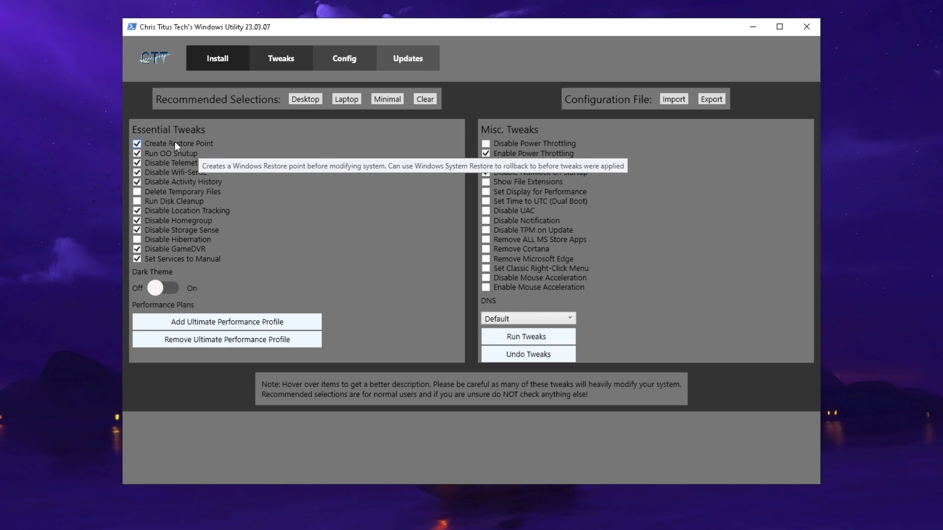
{"action": "mouse_move", "coordinate": [175, 163]}
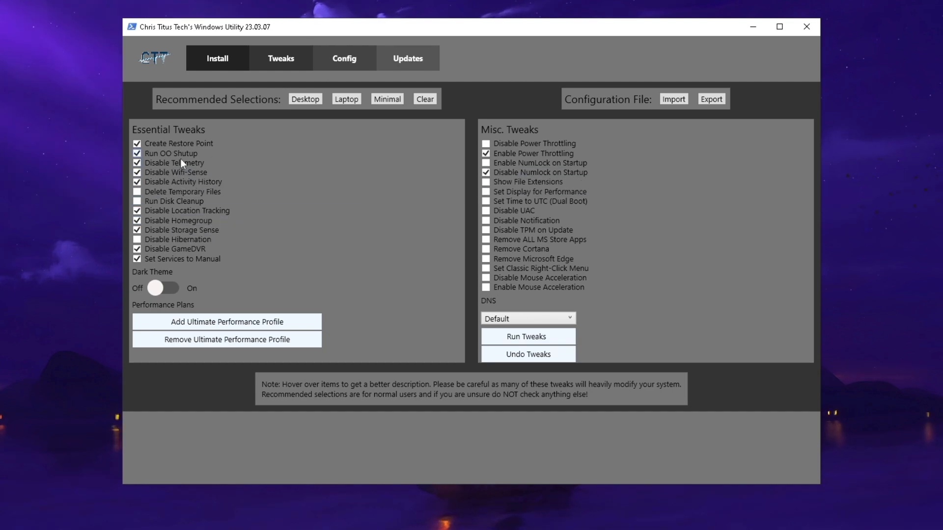
{"action": "left_click", "coordinate": [138, 164]}
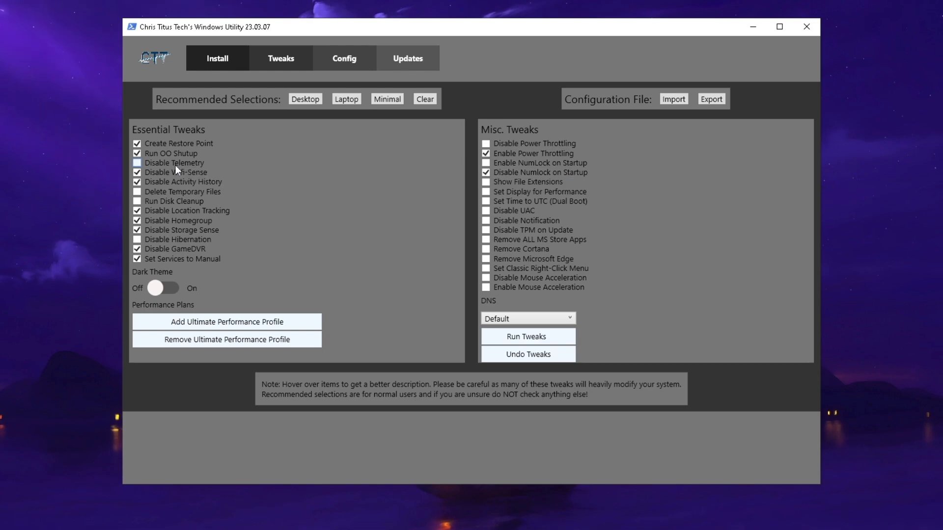
{"action": "mouse_move", "coordinate": [176, 173]}
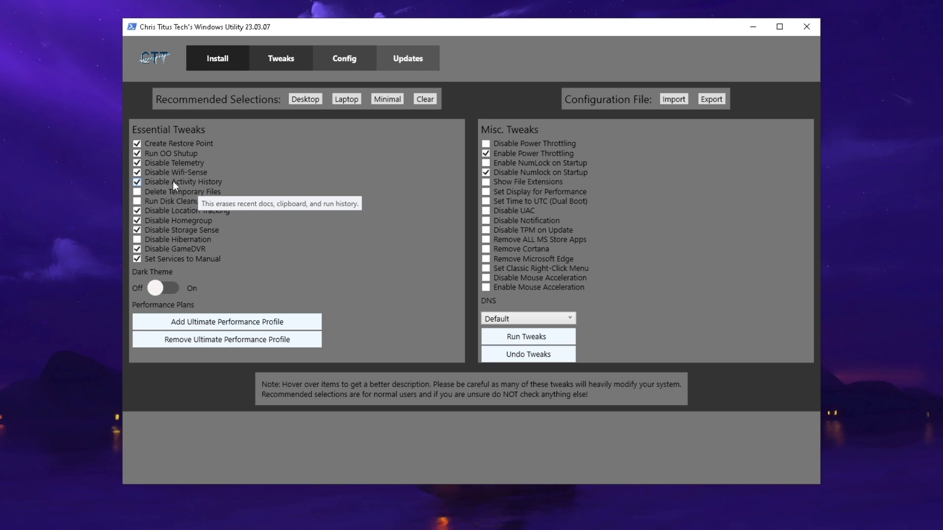
{"action": "mouse_move", "coordinate": [173, 215]}
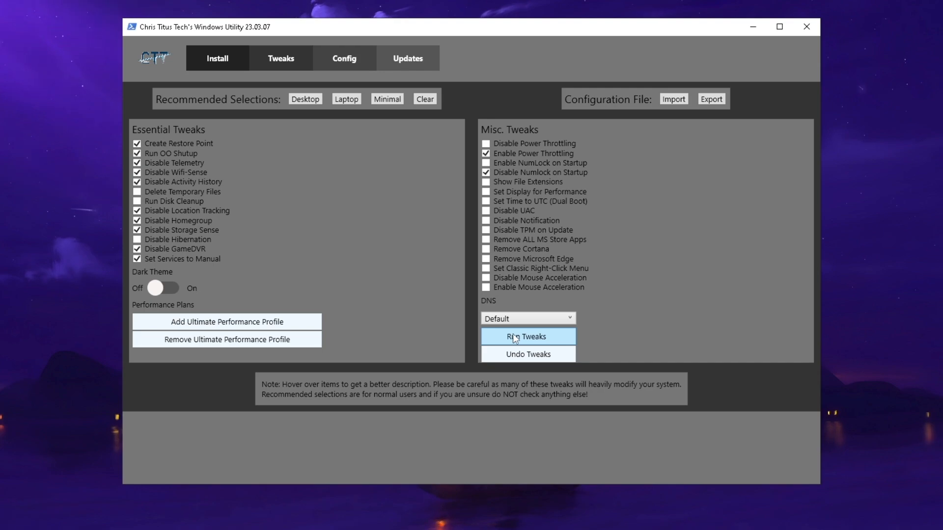
- Close the Windows Utility and the administrator PowerShell window
{"action": "left_click", "coordinate": [526, 336]}
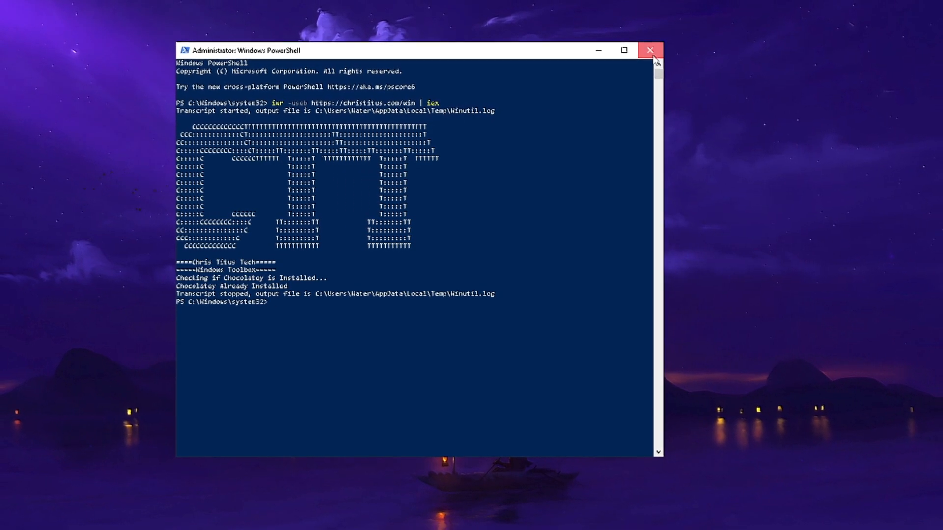
{"action": "left_click", "coordinate": [651, 50]}
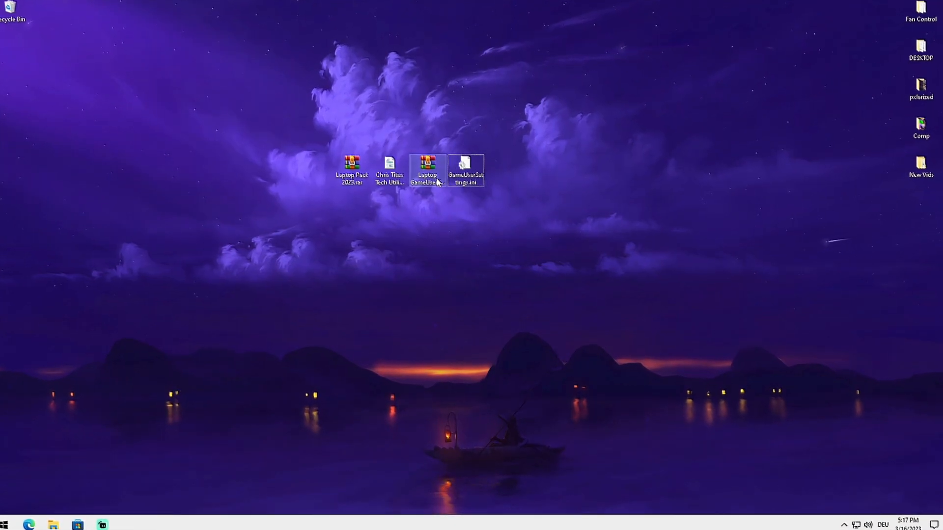
{"action": "mouse_move", "coordinate": [425, 170]}
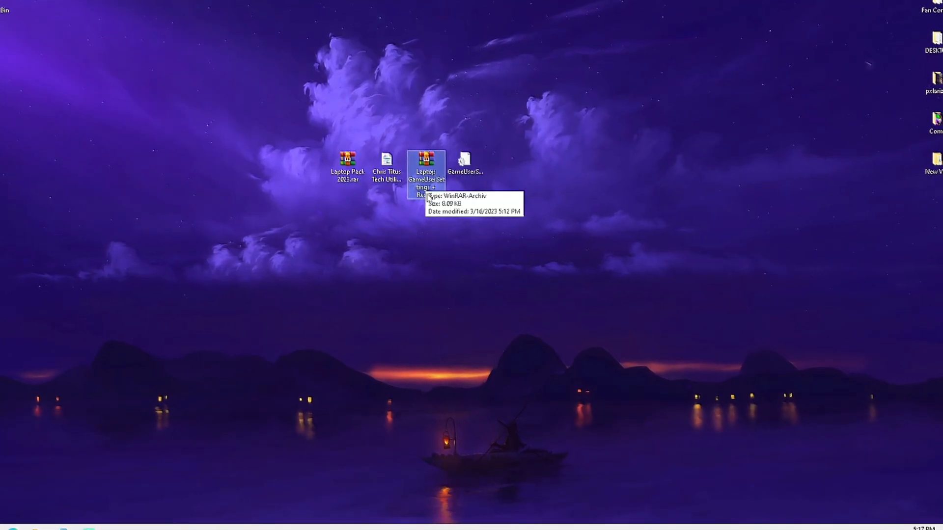
- Select GameUserSettings.ini on the desktop and search the Start menu for %temp%
{"action": "left_click", "coordinate": [464, 162]}
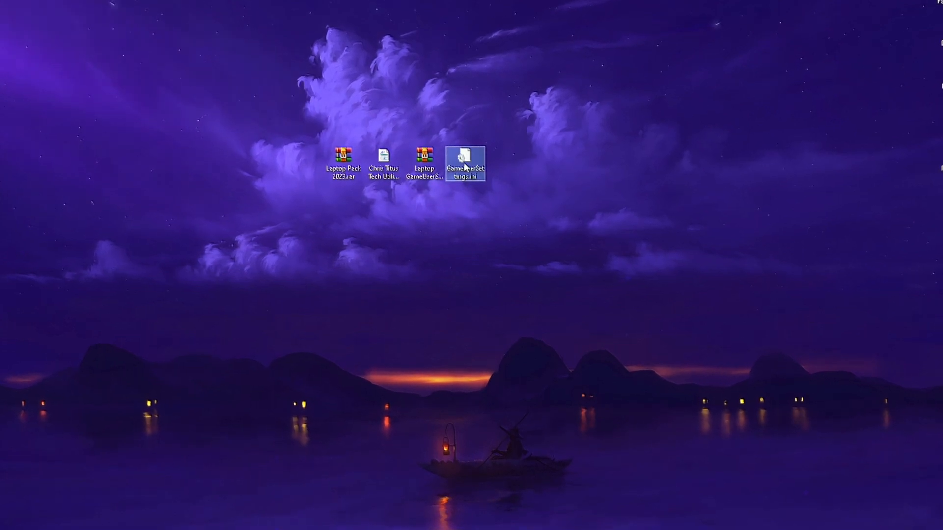
{"action": "left_click", "coordinate": [9, 529]}
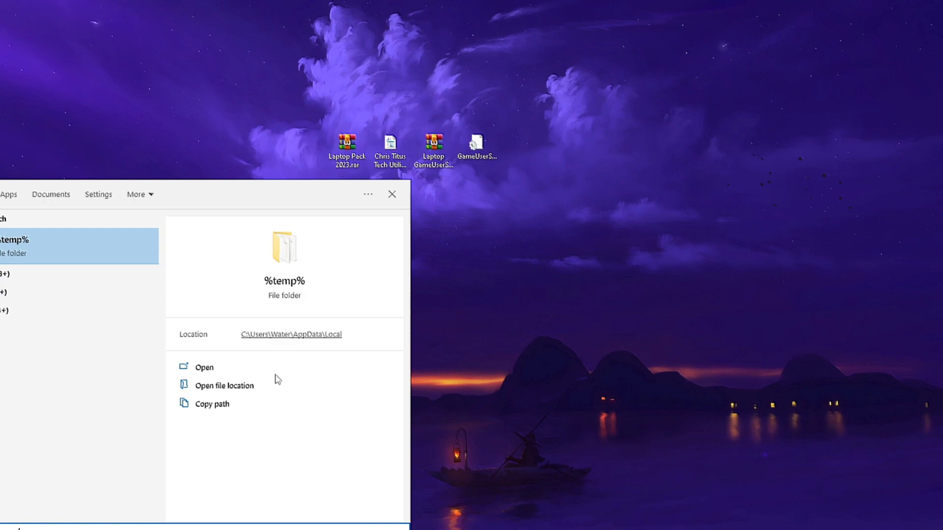
- Navigate from %temp% via Local AppData to Fortnite's WindowsClient config and open GameUserSettings.ini
{"action": "left_click", "coordinate": [205, 368]}
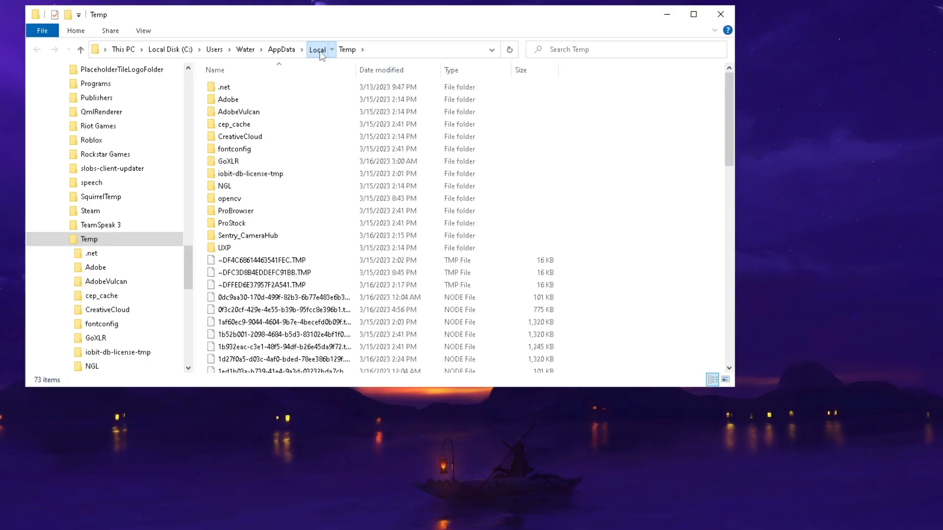
{"action": "left_click", "coordinate": [317, 49]}
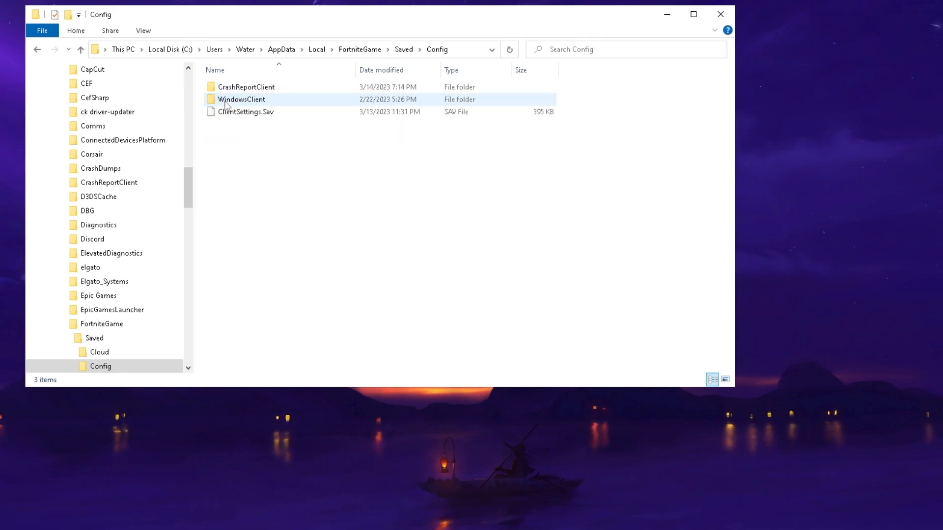
{"action": "double_click", "coordinate": [242, 99]}
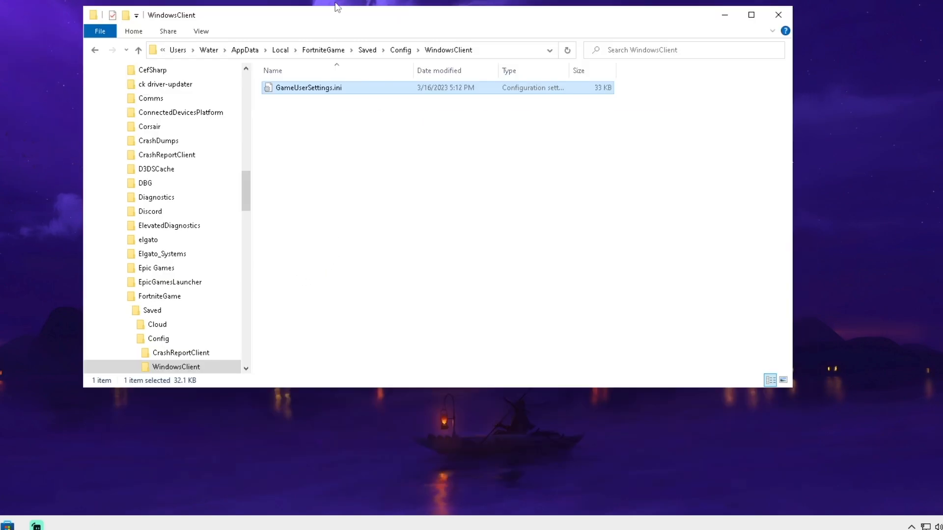
{"action": "double_click", "coordinate": [308, 87]}
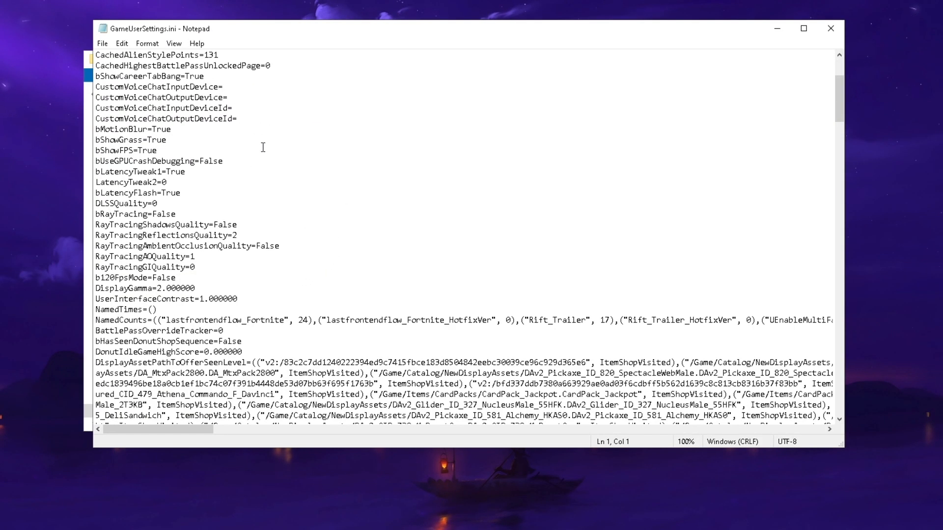
- Verify ResolutionSizeX=1024 and ResolutionSizeY=768 in the settings file, then close Notepad
{"action": "scroll", "scroll_direction": "down", "scroll_amount": 3}
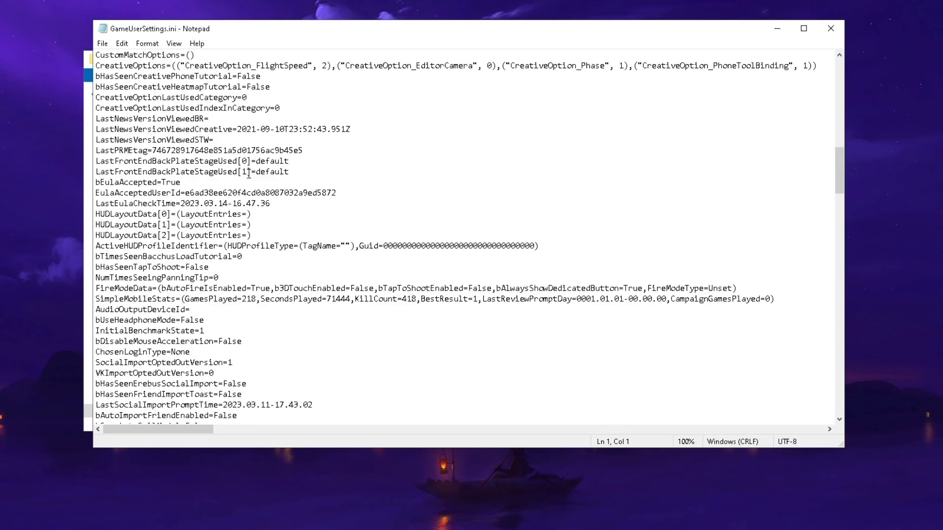
{"action": "scroll", "scroll_direction": "down", "scroll_amount": 3}
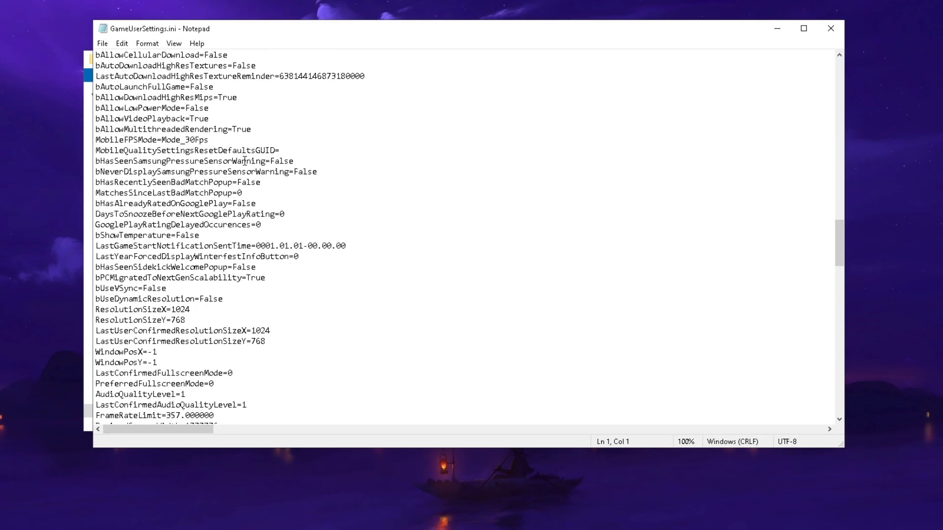
{"action": "scroll", "scroll_direction": "down", "scroll_amount": 3}
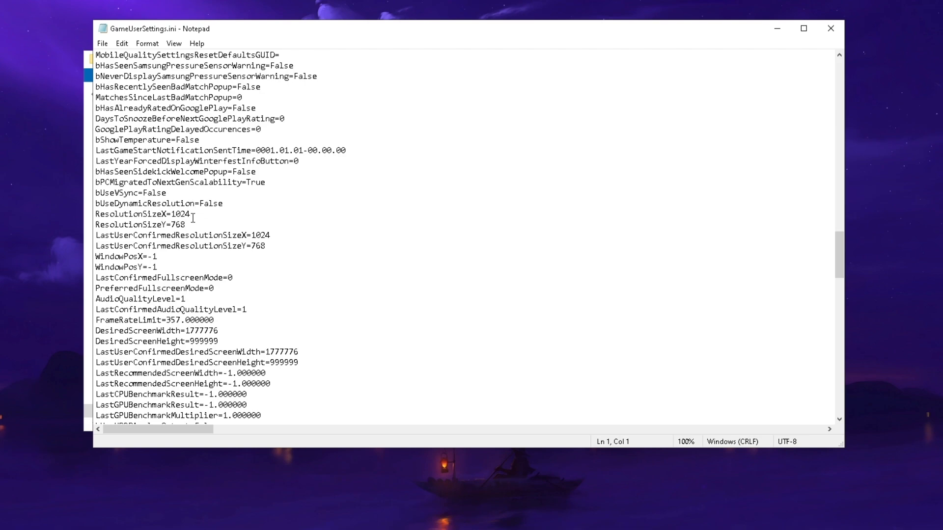
{"action": "double_click", "coordinate": [179, 214]}
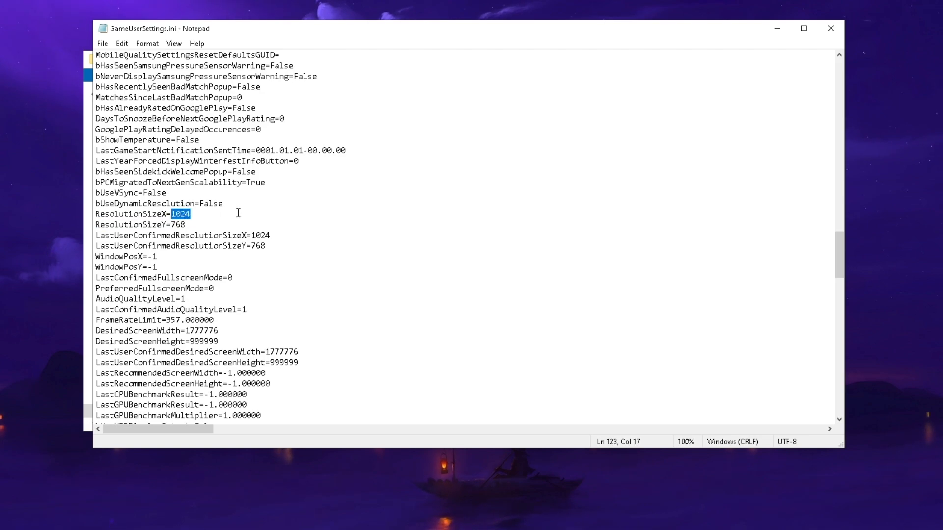
{"action": "left_click", "coordinate": [193, 213]}
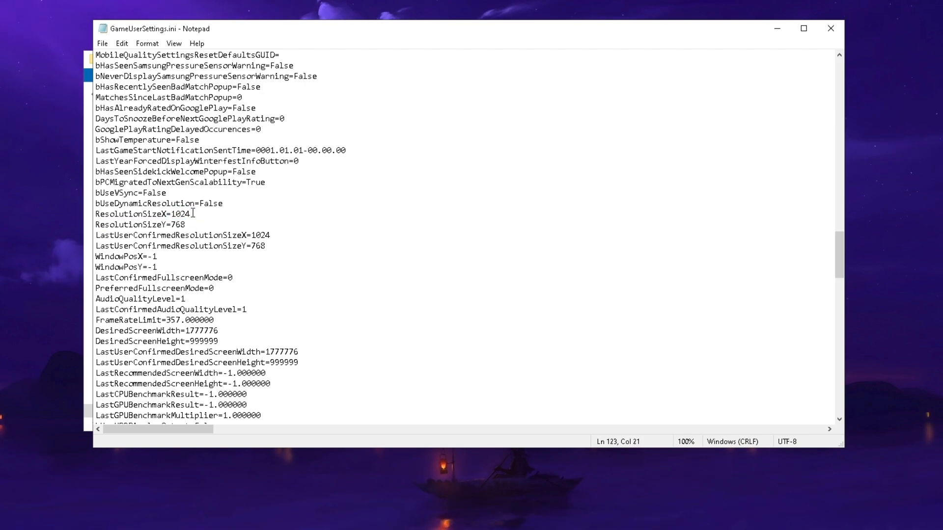
{"action": "double_click", "coordinate": [179, 214]}
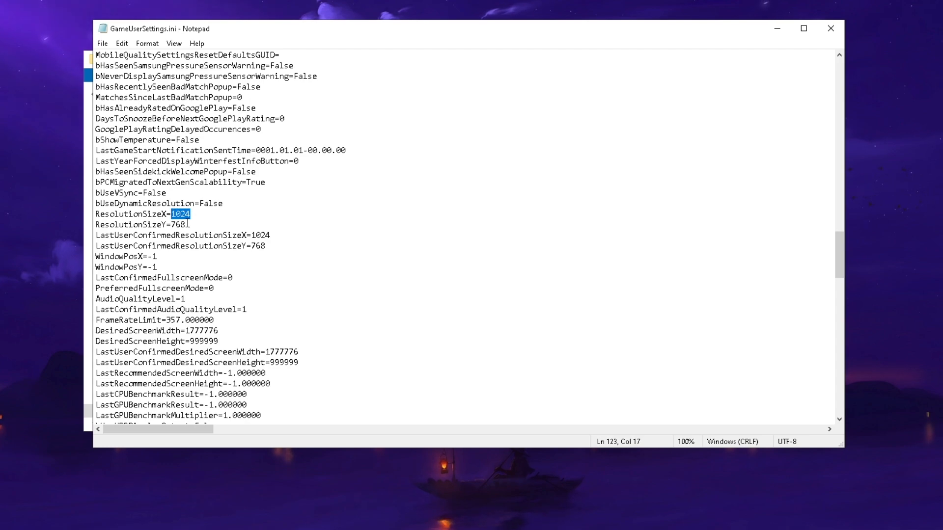
{"action": "left_click", "coordinate": [188, 224]}
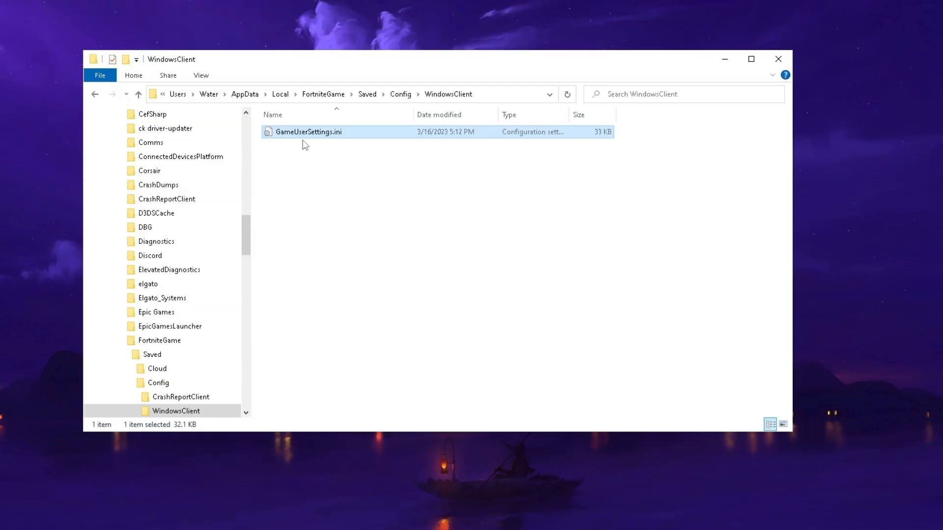
- Mark GameUserSettings.ini as Read-only in its Properties and confirm
{"action": "right_click", "coordinate": [308, 132]}
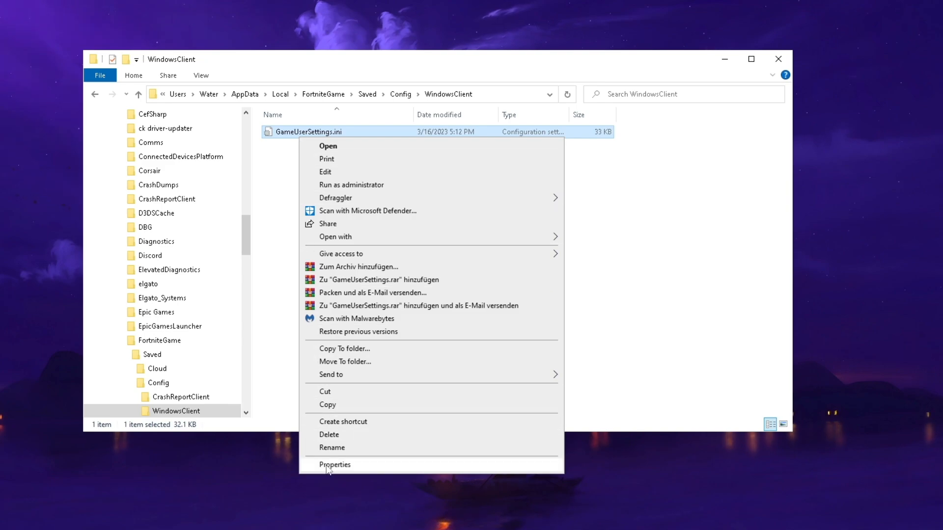
{"action": "left_click", "coordinate": [334, 465]}
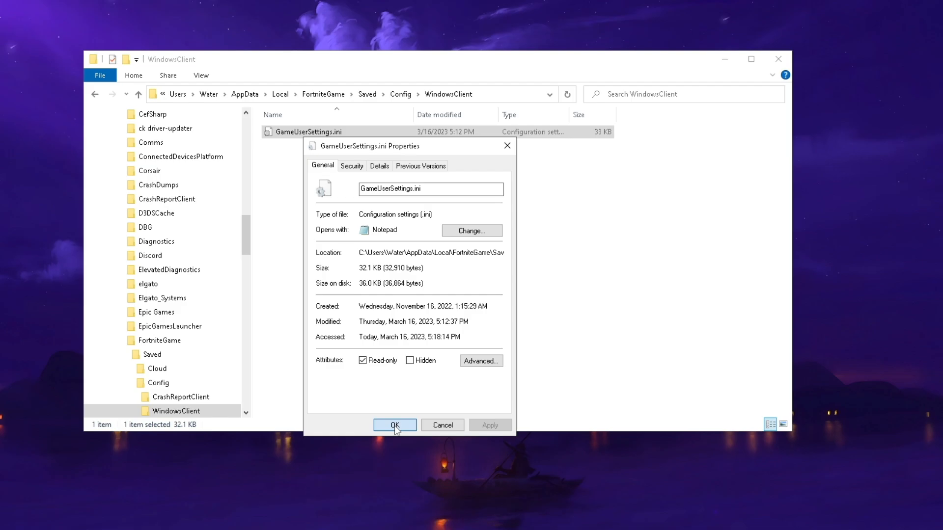
{"action": "left_click", "coordinate": [394, 425]}
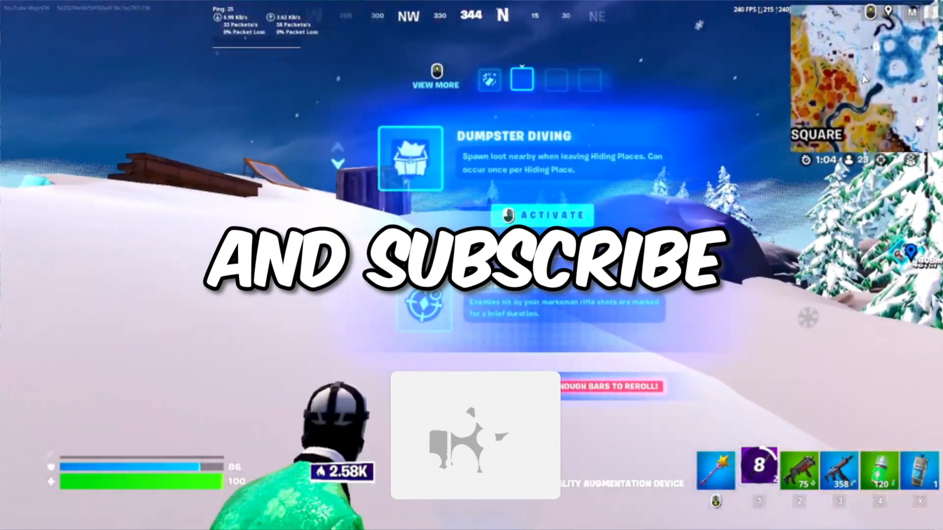
{"action": "left_click", "coordinate": [540, 215]}
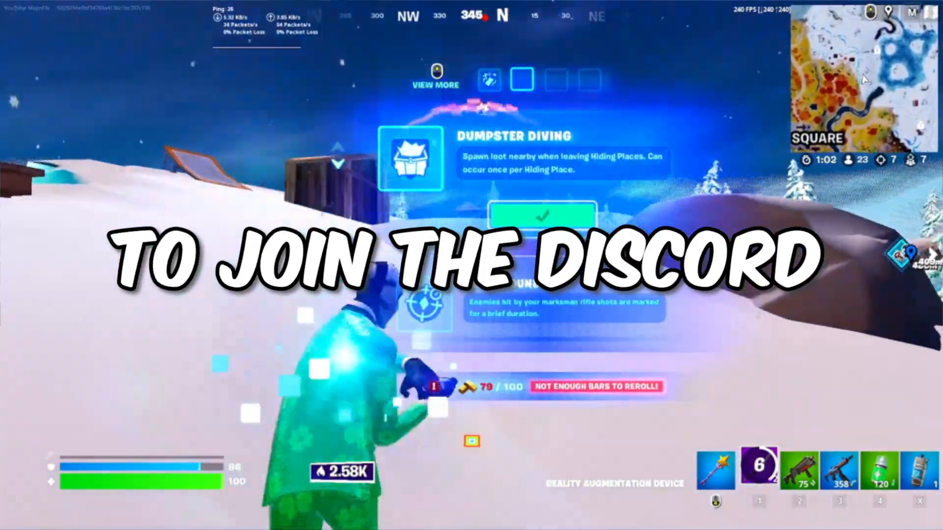